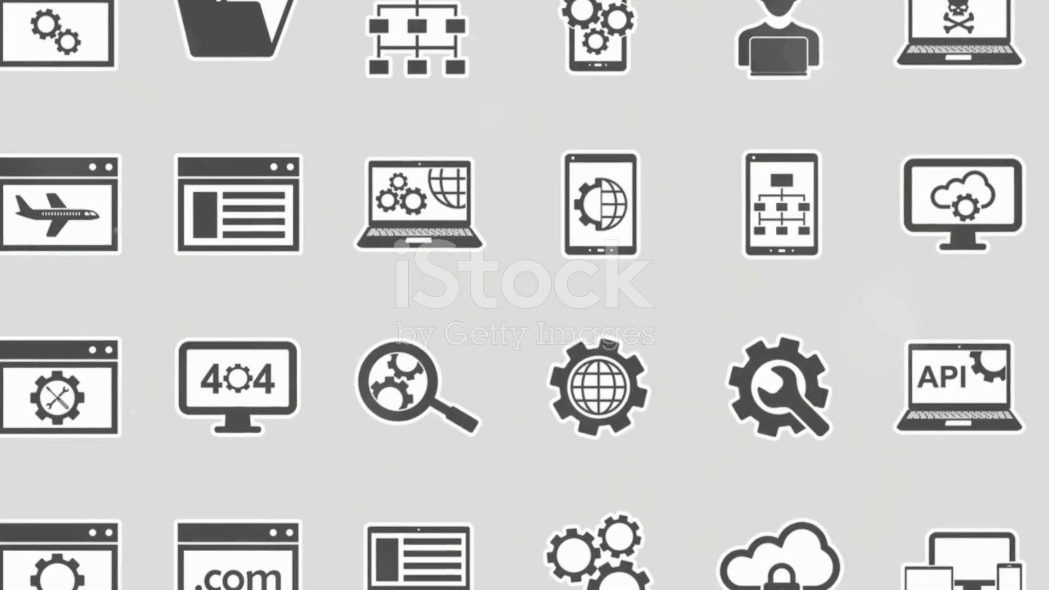
scroll(left, 3)
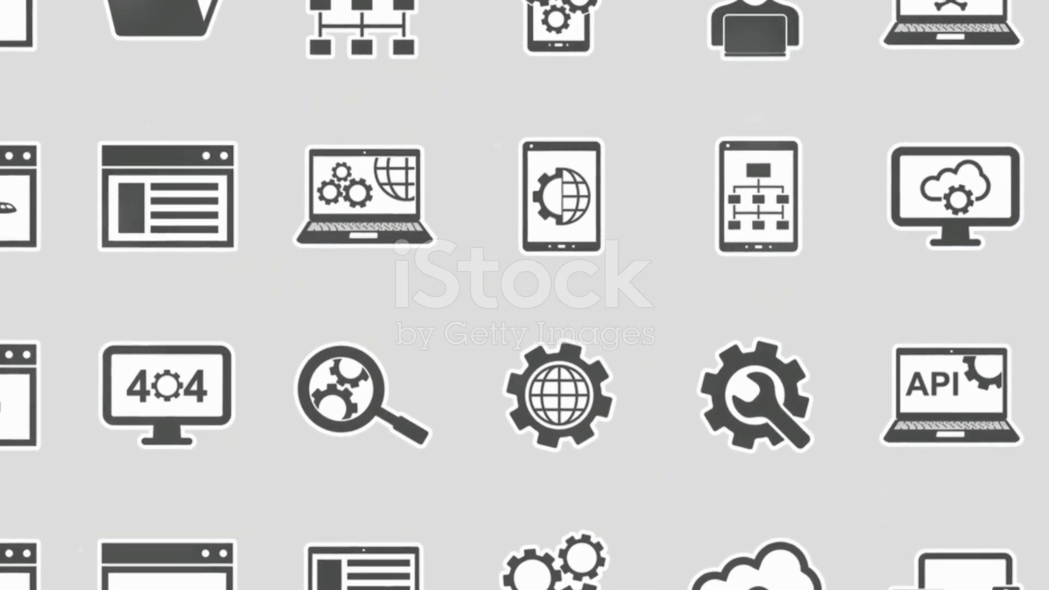